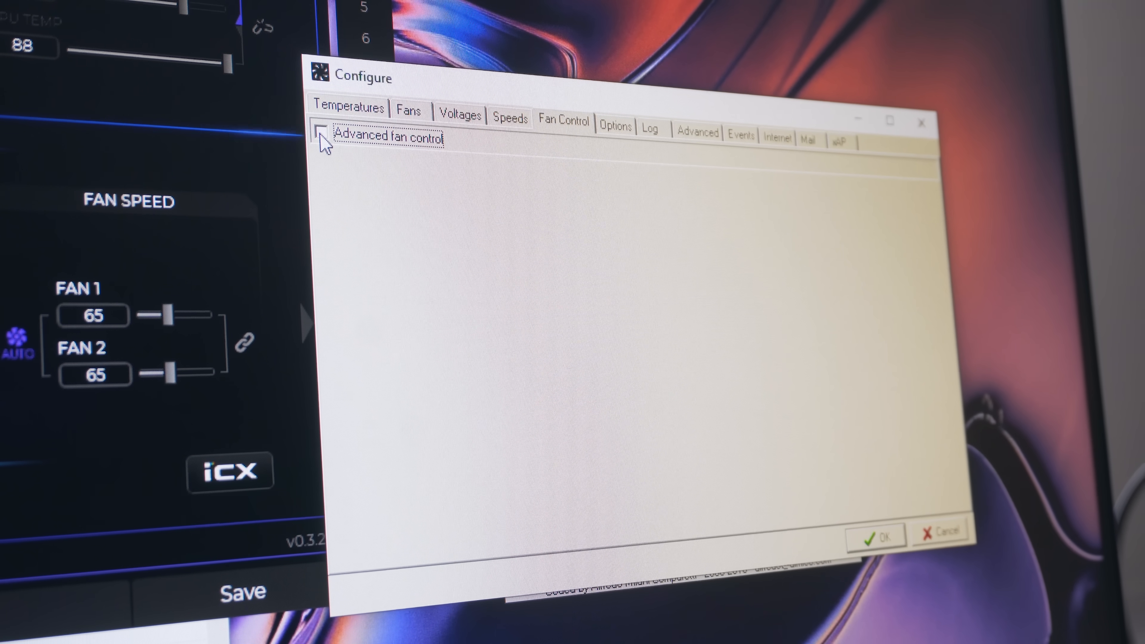
# - Enable the 'Advanced fan control' option on SpeedFan's Fan Control tab
pyautogui.click(318, 131)
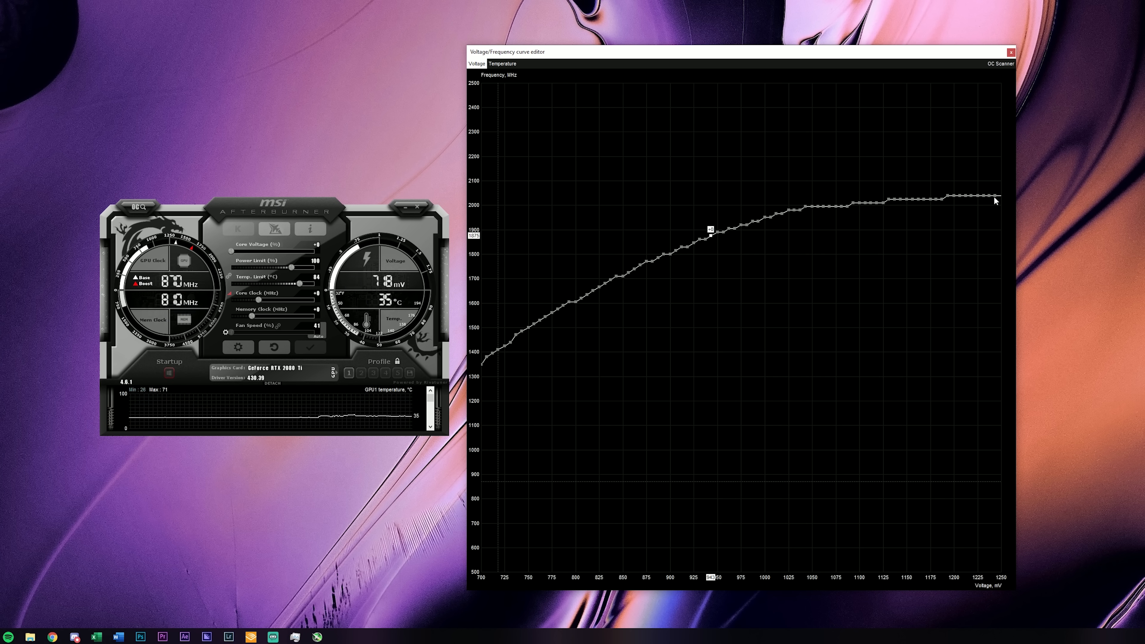
# - Lower the 1250 mV end point of the curve to about 1875 MHz
pyautogui.moveTo(993, 201); pyautogui.dragTo(996, 228)
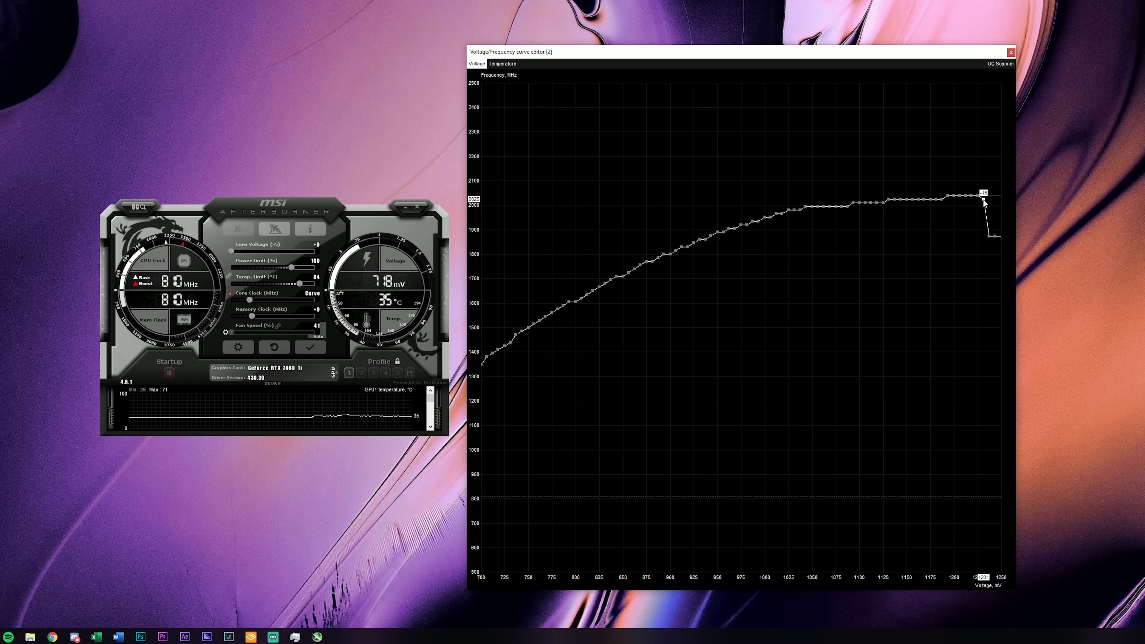
# - Drop the high-voltage points down to ~1875 MHz, flattening the curve to around 1100 mV
pyautogui.moveTo(985, 194); pyautogui.dragTo(985, 234)
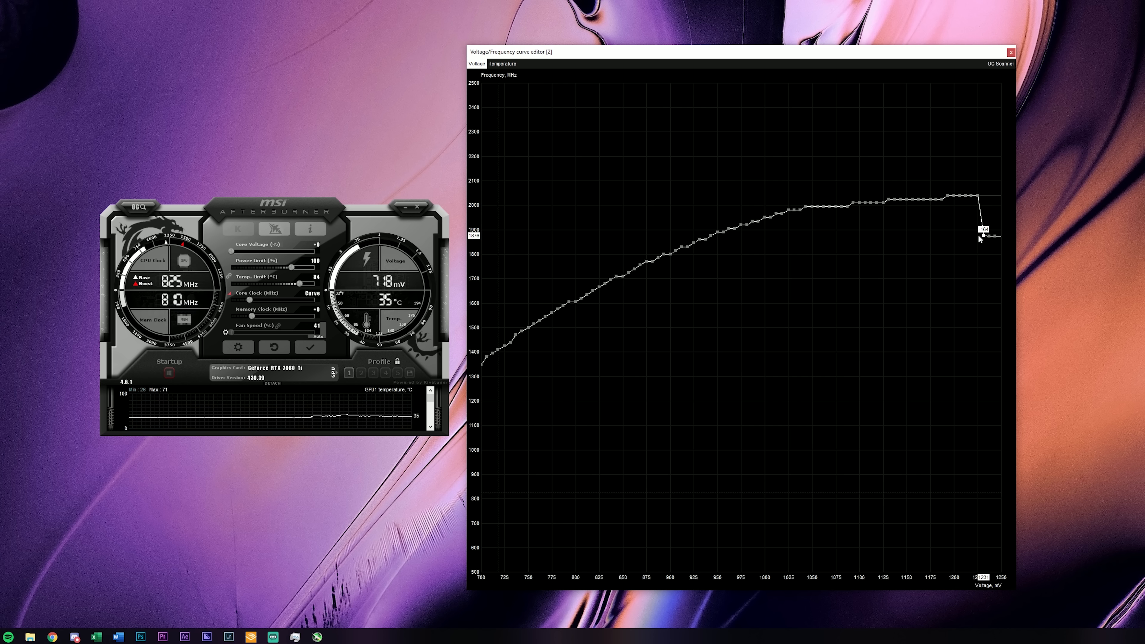
pyautogui.moveTo(987, 235); pyautogui.dragTo(977, 209)
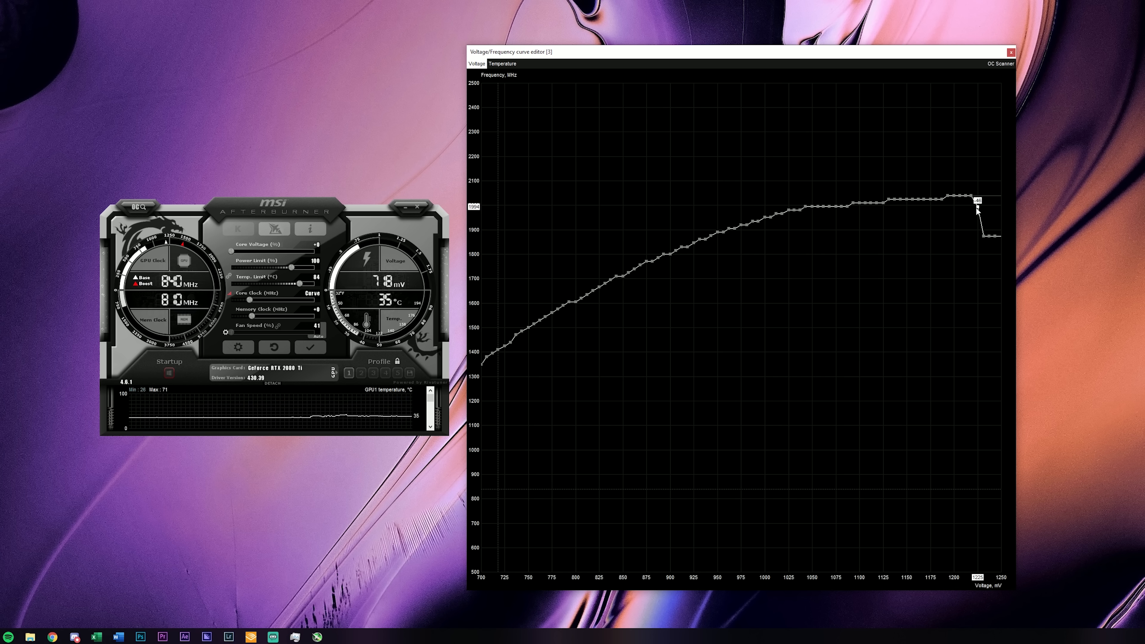
pyautogui.moveTo(976, 204); pyautogui.dragTo(971, 199)
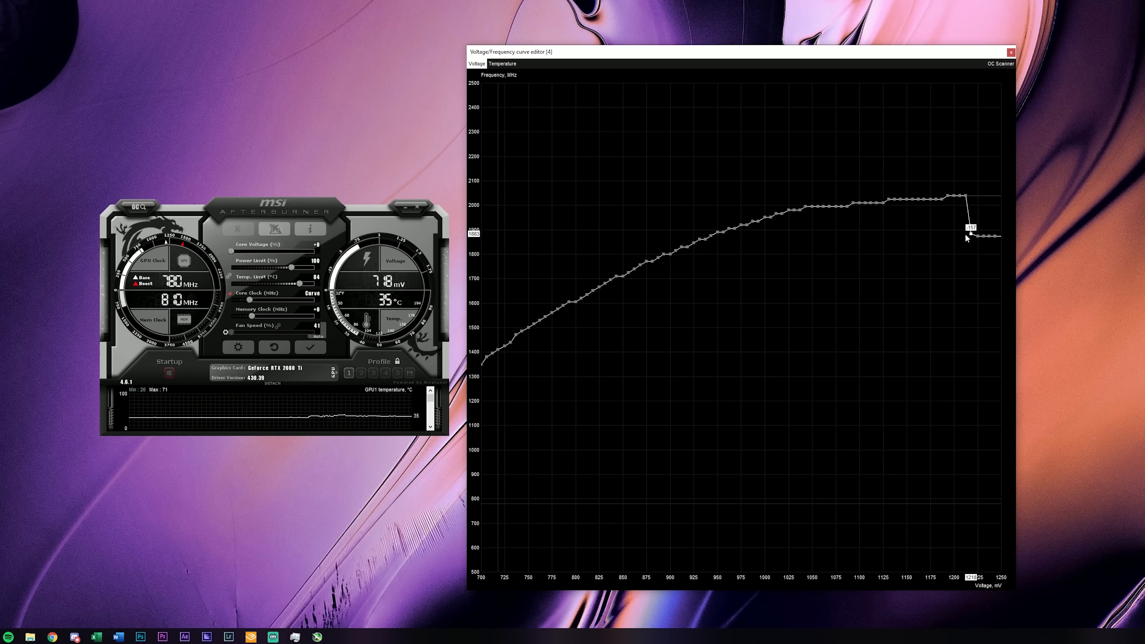
pyautogui.moveTo(968, 234); pyautogui.dragTo(964, 212)
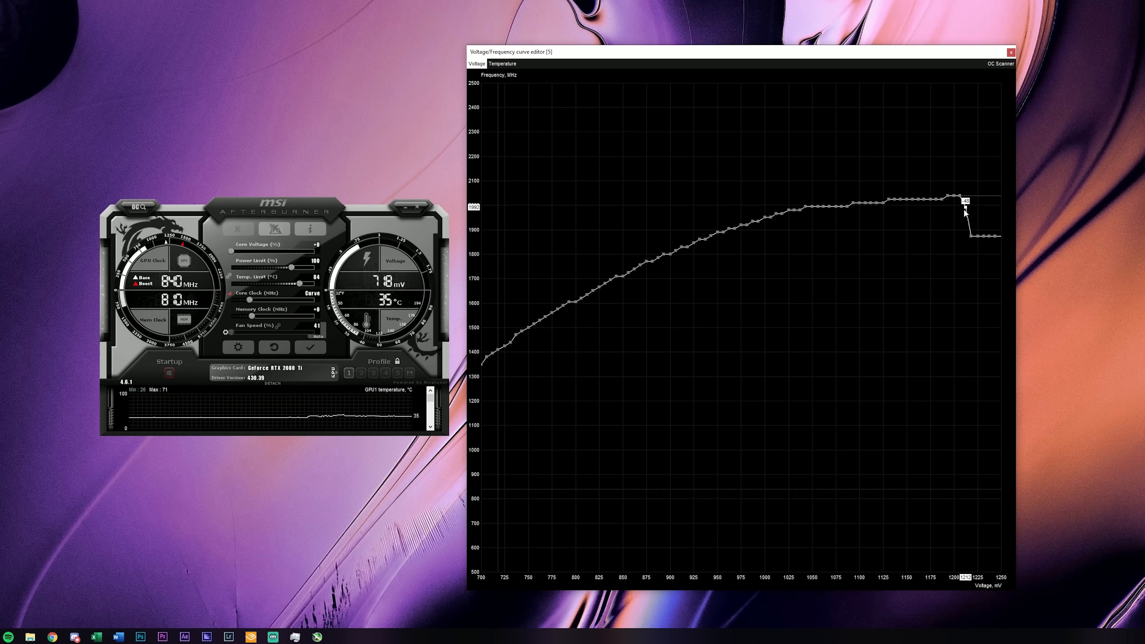
pyautogui.moveTo(964, 211); pyautogui.dragTo(935, 237)
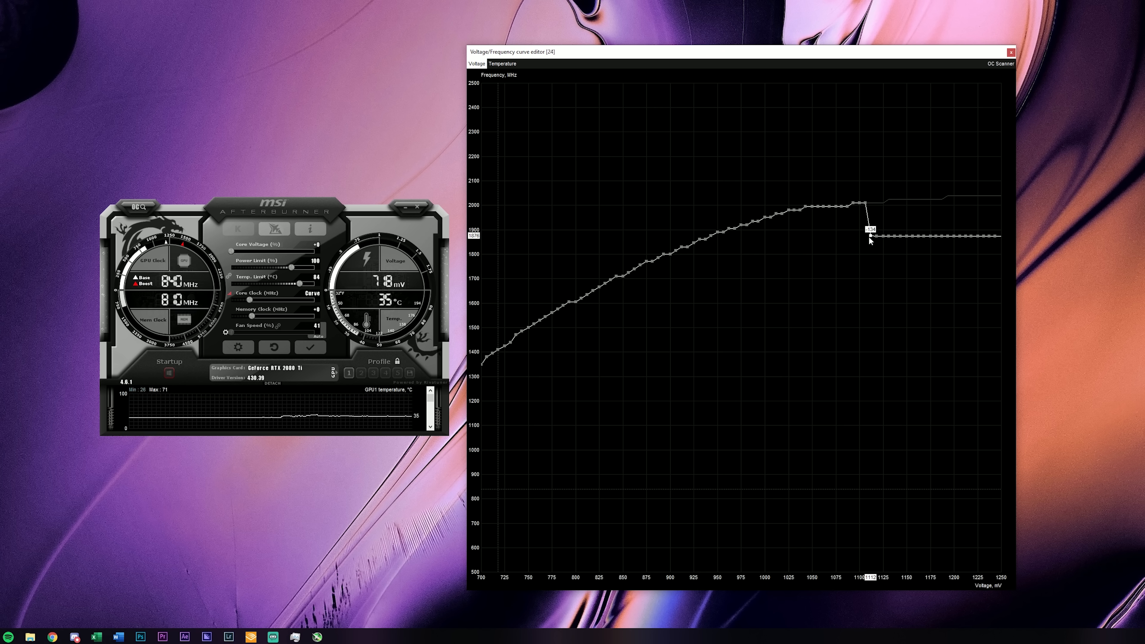
# - Extend the flat ~1875 MHz section down through 1050, 1000, 975 to about 950 mV
pyautogui.moveTo(868, 232); pyautogui.dragTo(833, 229)
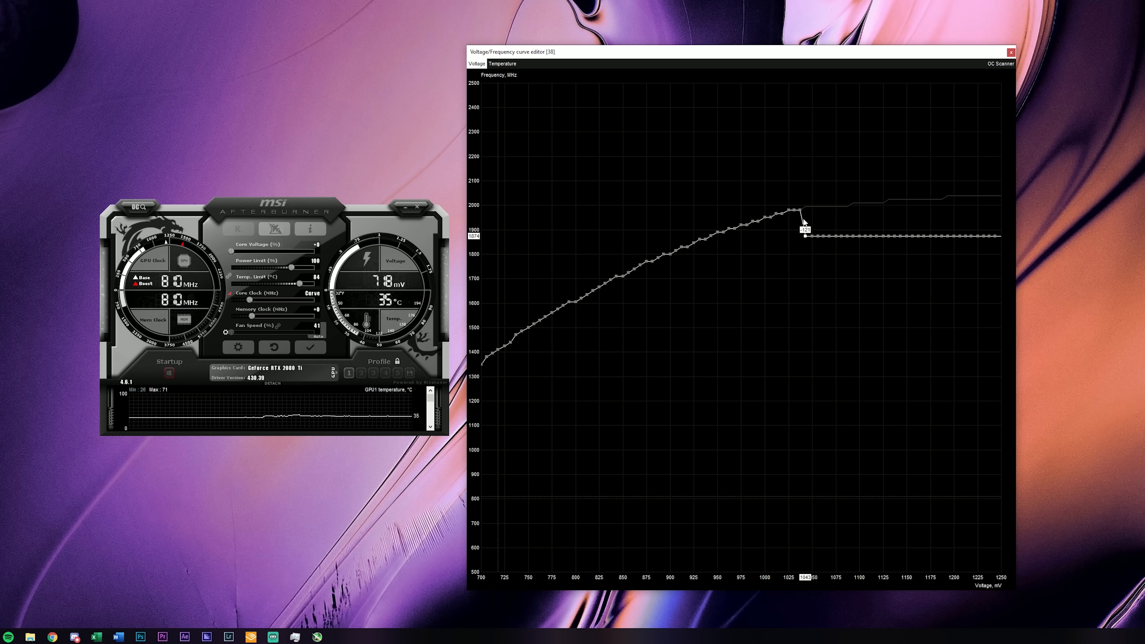
pyautogui.moveTo(804, 215); pyautogui.dragTo(759, 225)
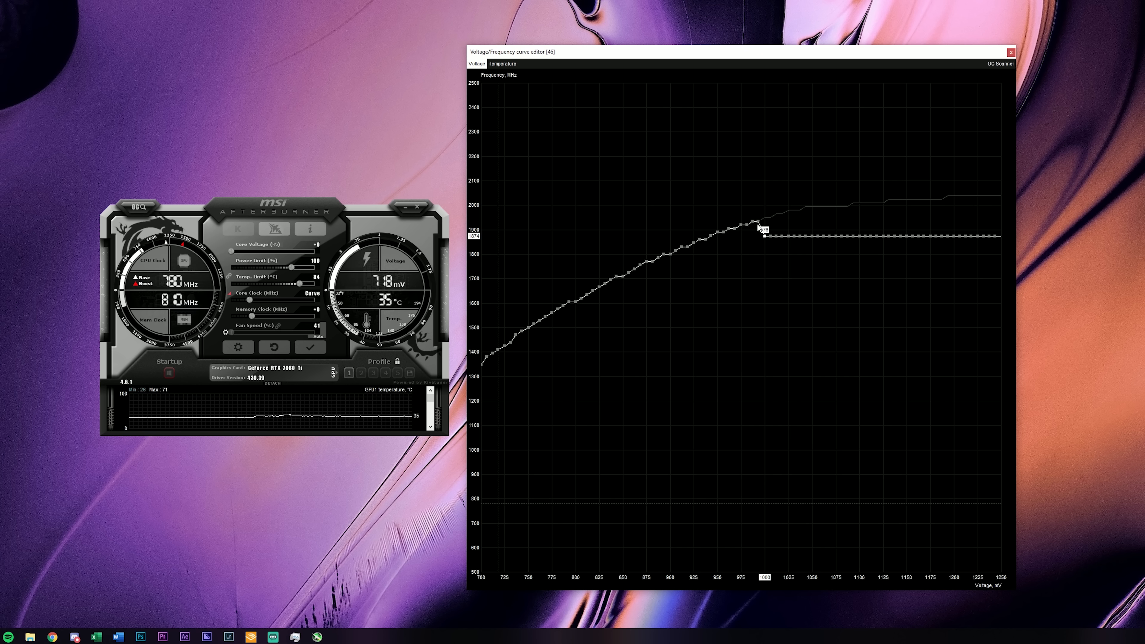
pyautogui.moveTo(760, 227); pyautogui.dragTo(734, 231)
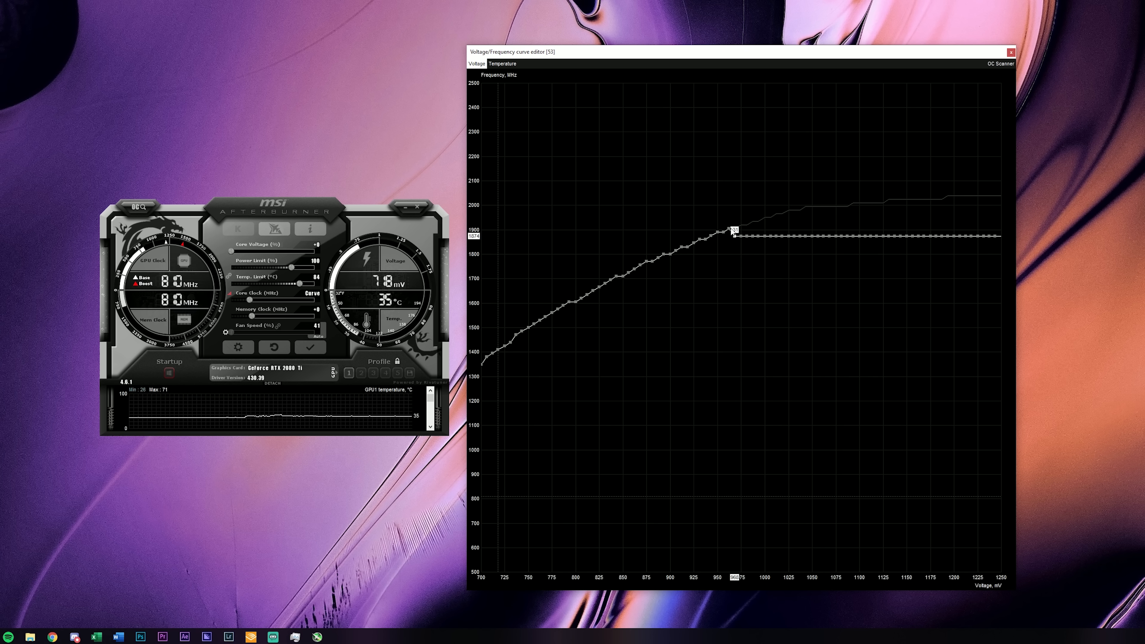
pyautogui.moveTo(735, 230); pyautogui.dragTo(717, 238)
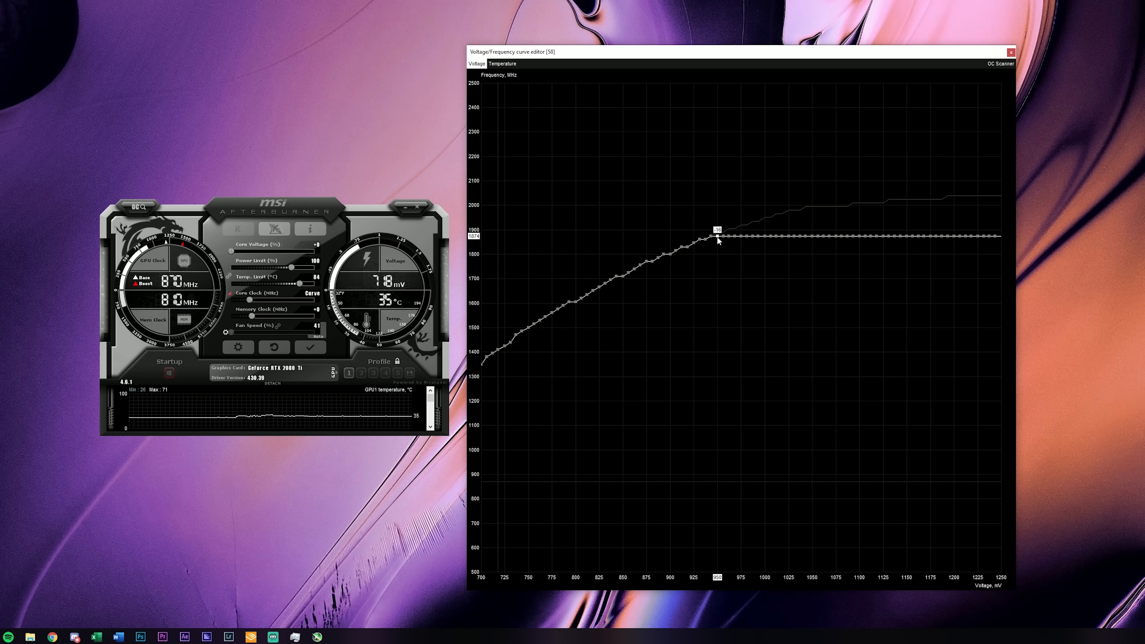